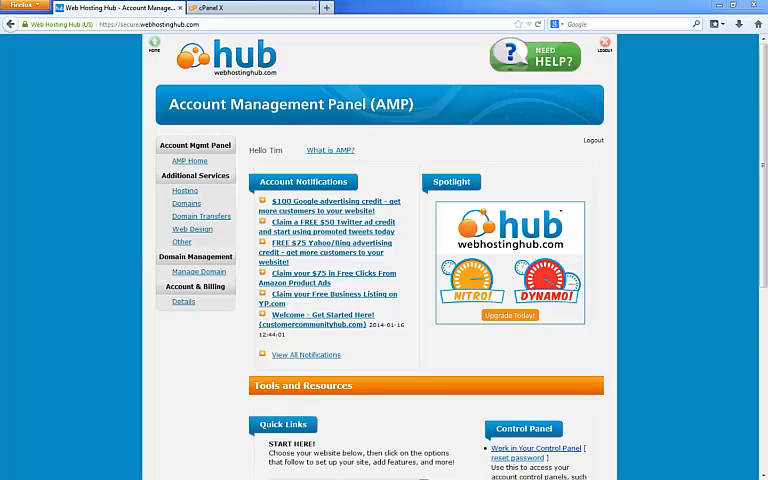
mouse_move(506, 188)
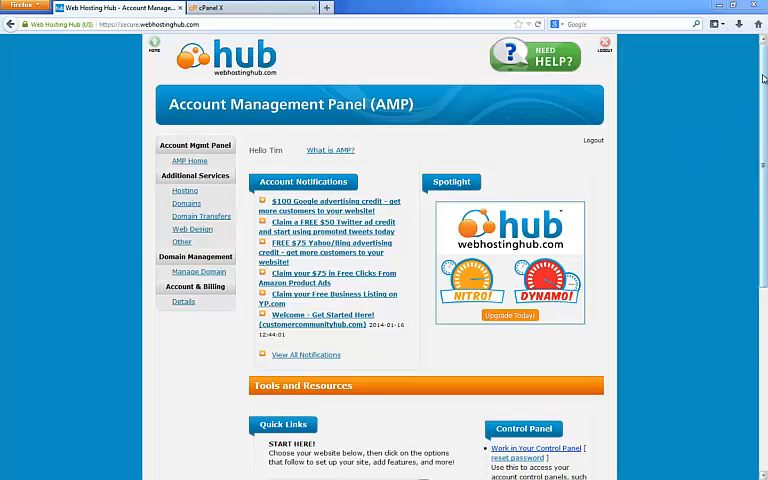
Launch Softaculous from the Software/Services section of cPanel
scroll(down, 3)
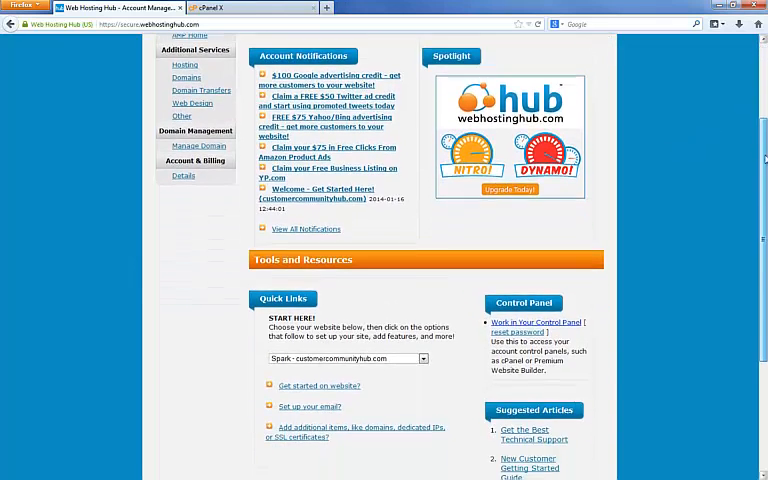
scroll(down, 3)
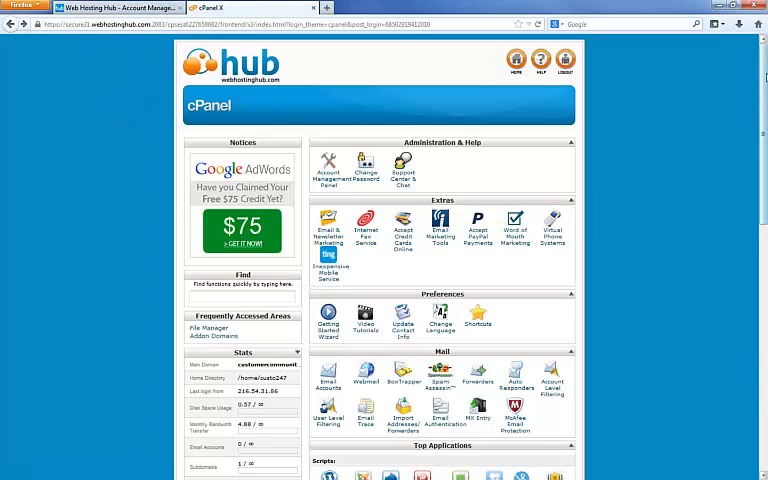
scroll(down, 3)
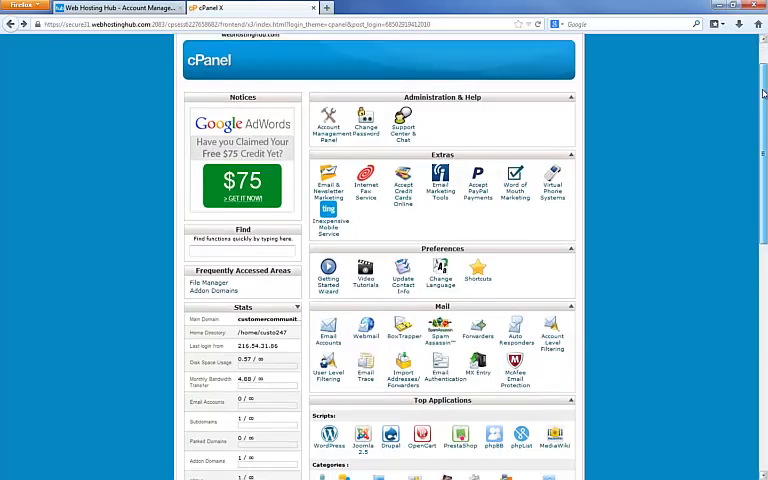
scroll(down, 3)
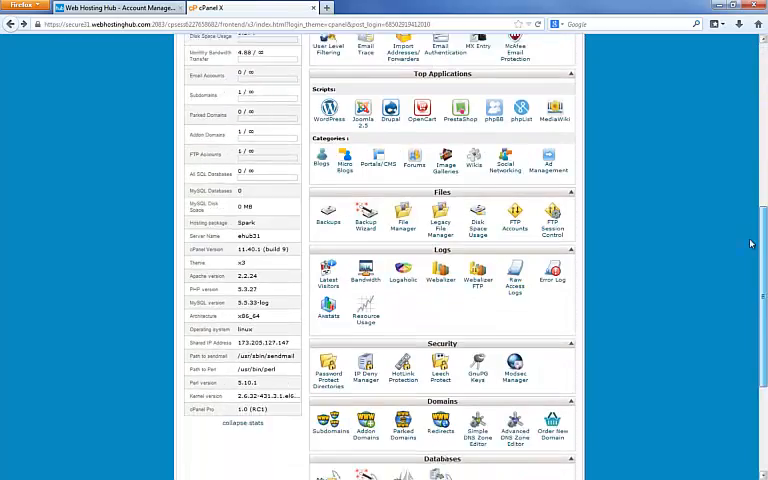
scroll(down, 3)
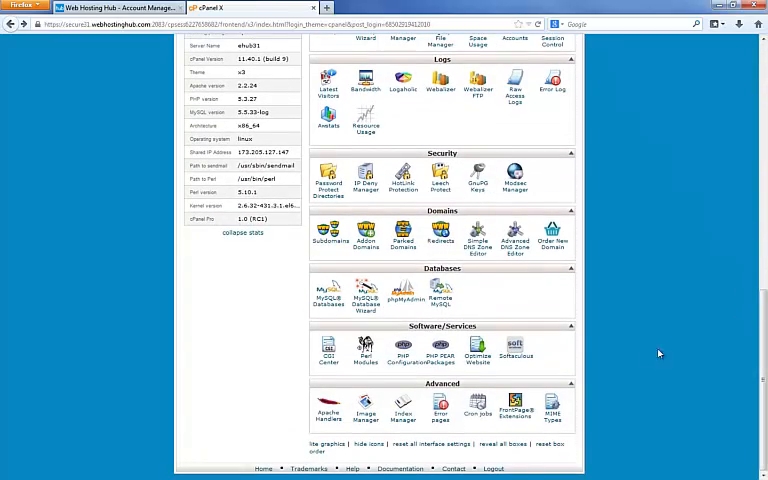
mouse_move(514, 350)
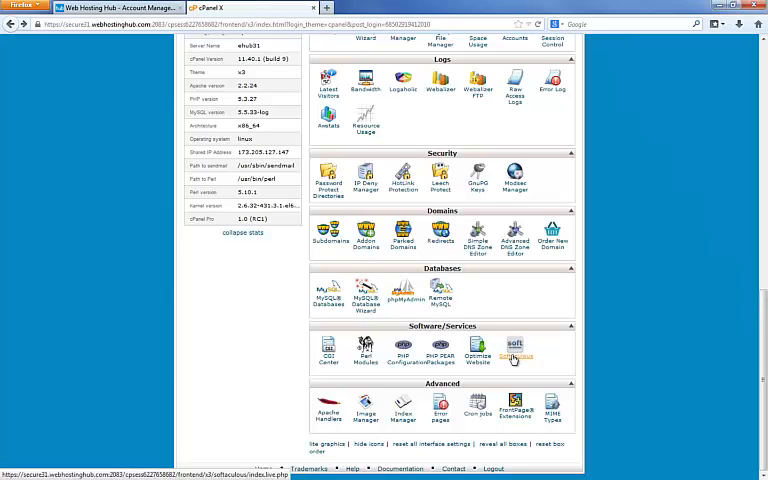
click(512, 350)
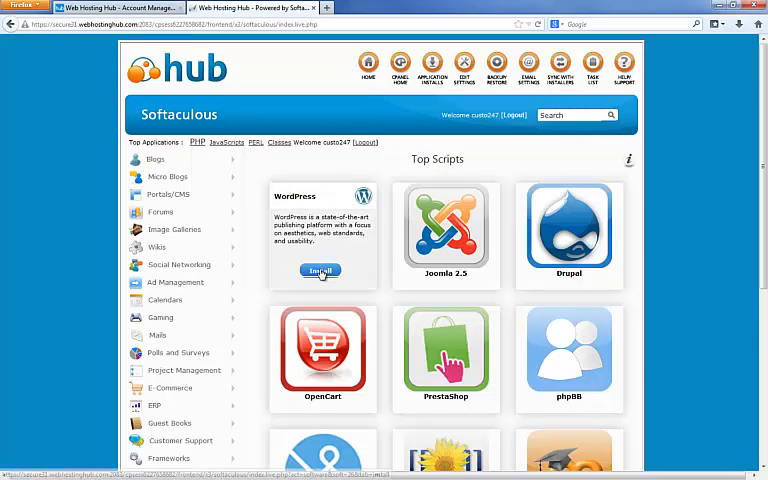
Start a WordPress install from Top Scripts and review the setup form fields
click(320, 272)
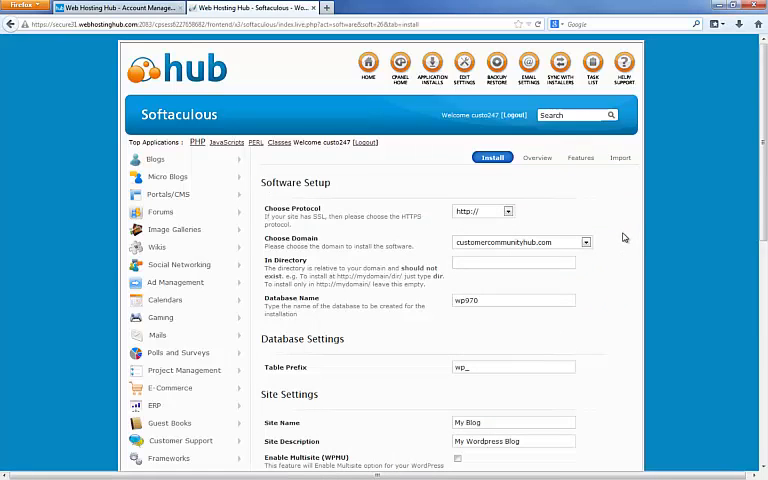
scroll(down, 3)
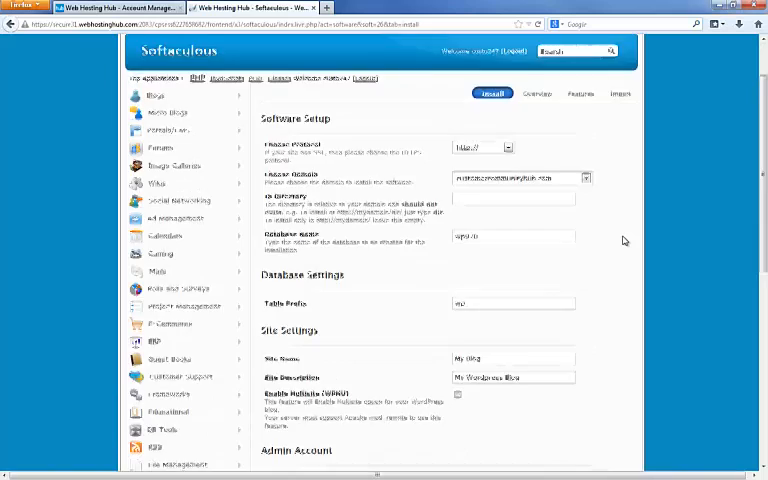
scroll(down, 3)
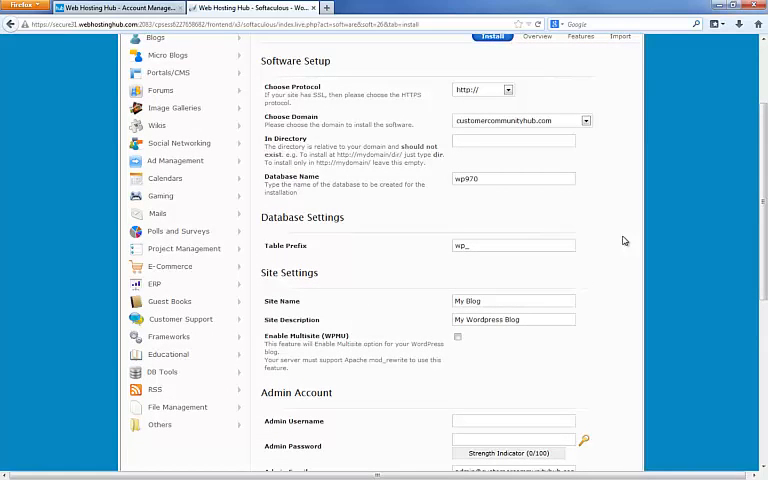
mouse_move(656, 200)
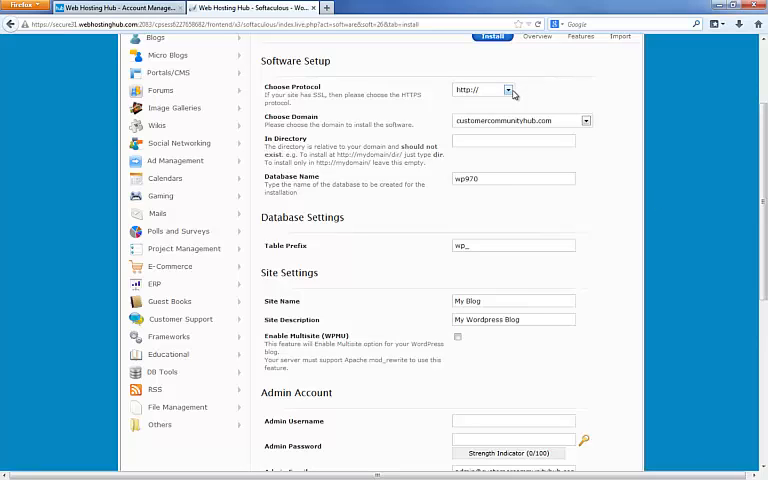
click(508, 88)
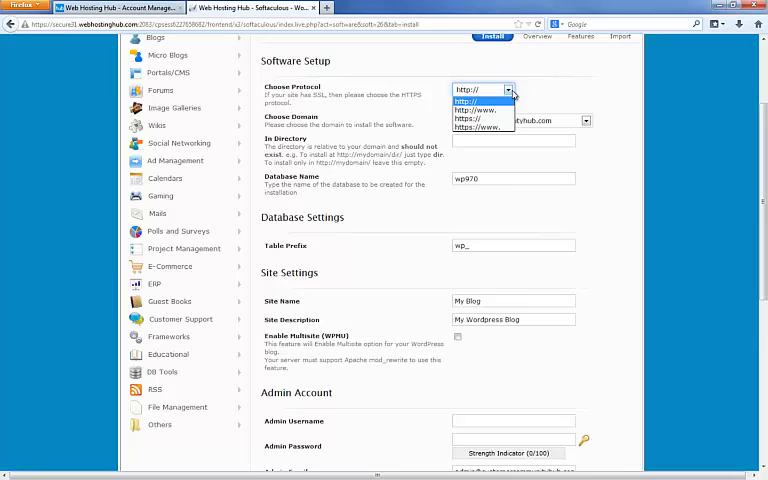
mouse_move(480, 108)
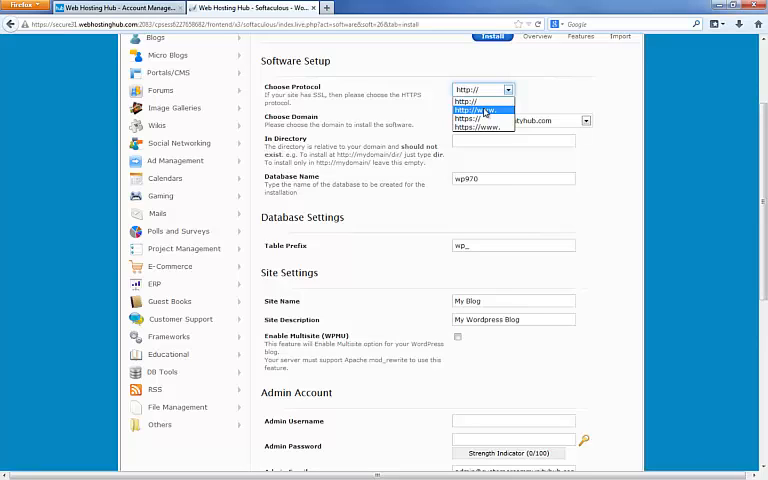
mouse_move(484, 128)
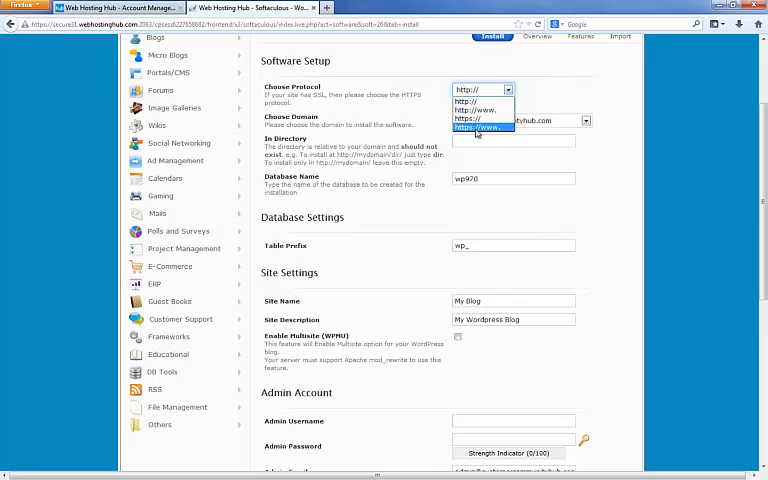
mouse_move(480, 100)
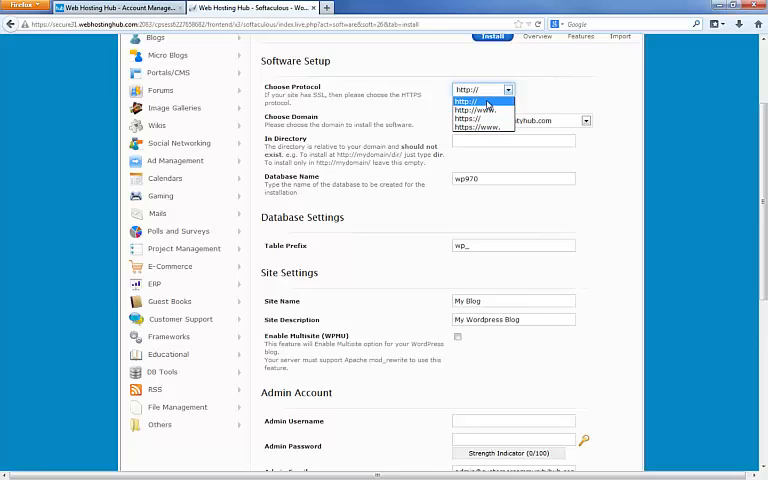
mouse_move(480, 108)
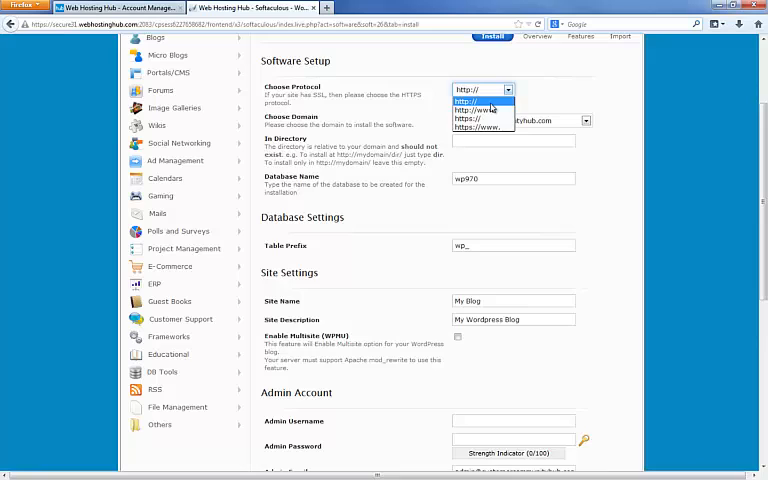
click(484, 100)
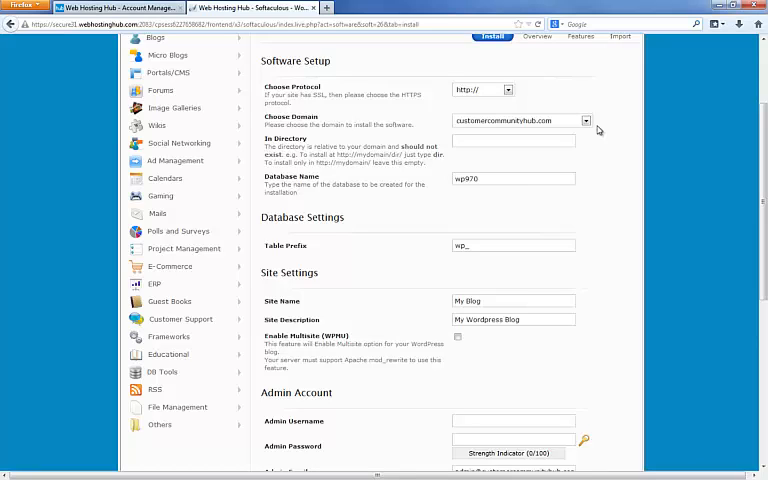
Choose hubtest.com as the install domain and move to the In Directory field
click(584, 120)
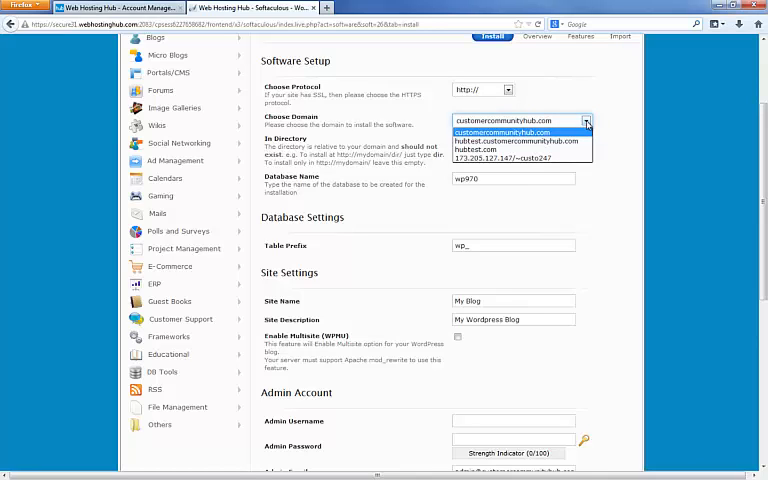
mouse_move(500, 148)
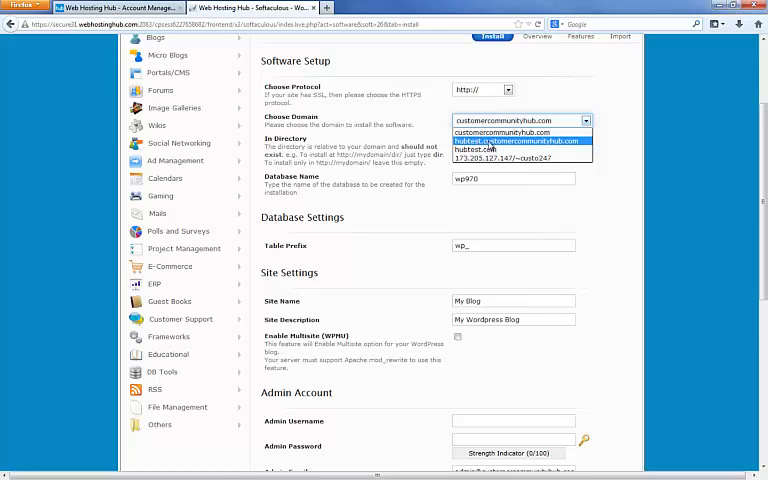
mouse_move(520, 158)
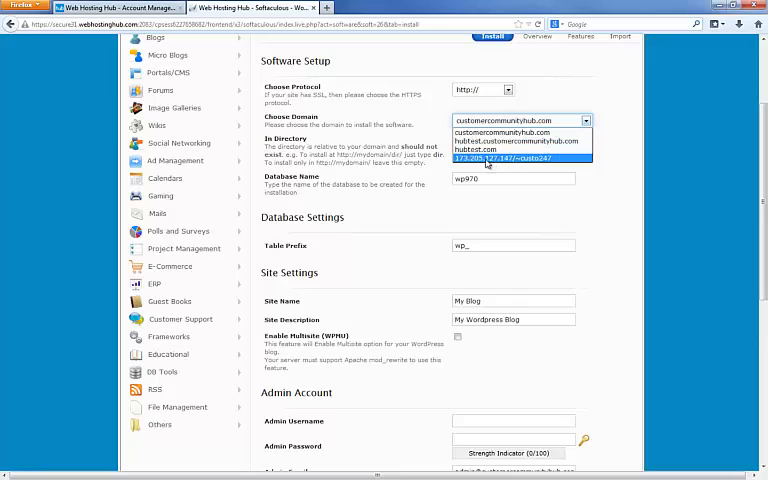
mouse_move(476, 150)
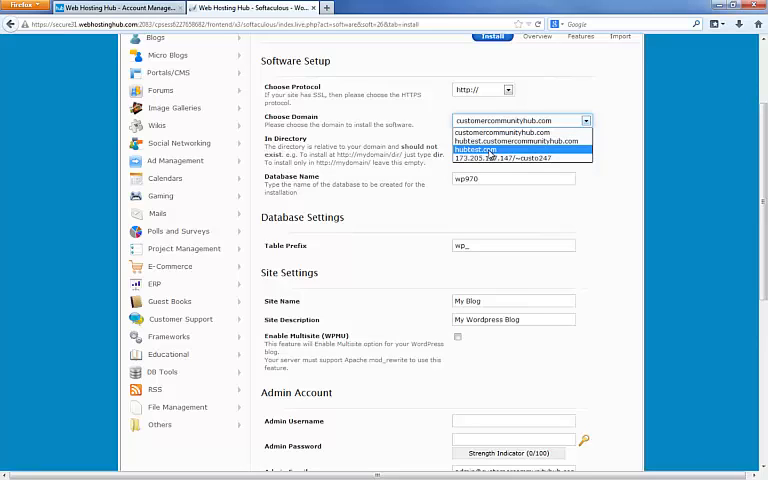
click(480, 148)
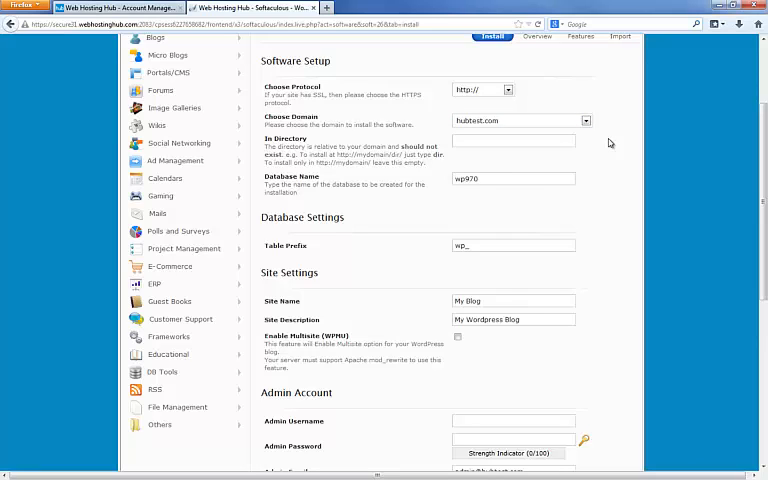
click(512, 140)
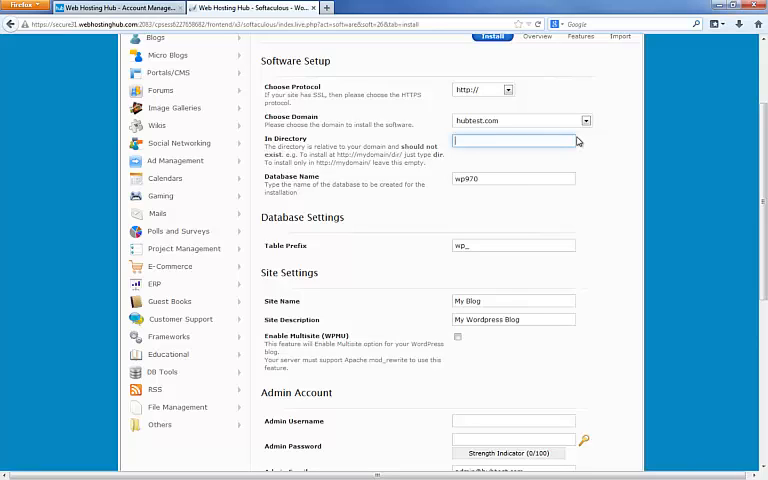
Enter 'blog' as the install directory and complete the table prefix as wp_
text(blog)
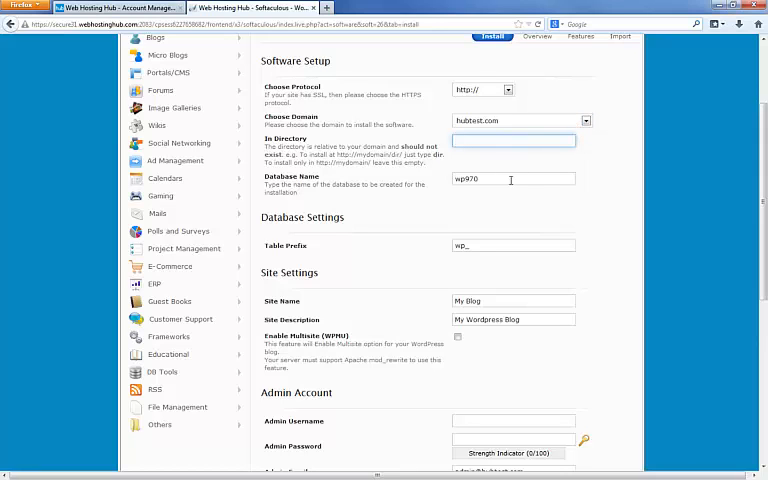
scroll(down, 3)
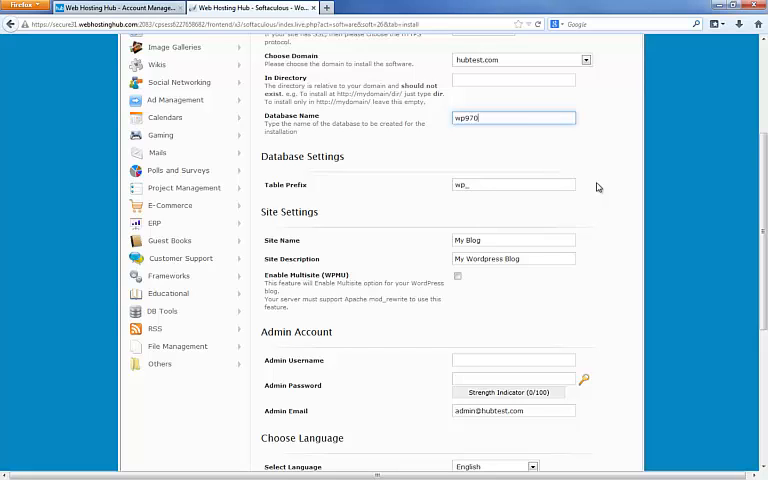
click(512, 184)
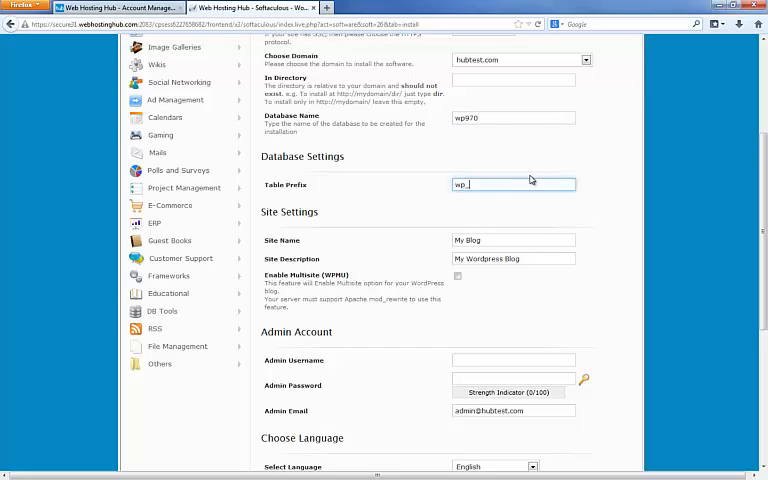
text(_)
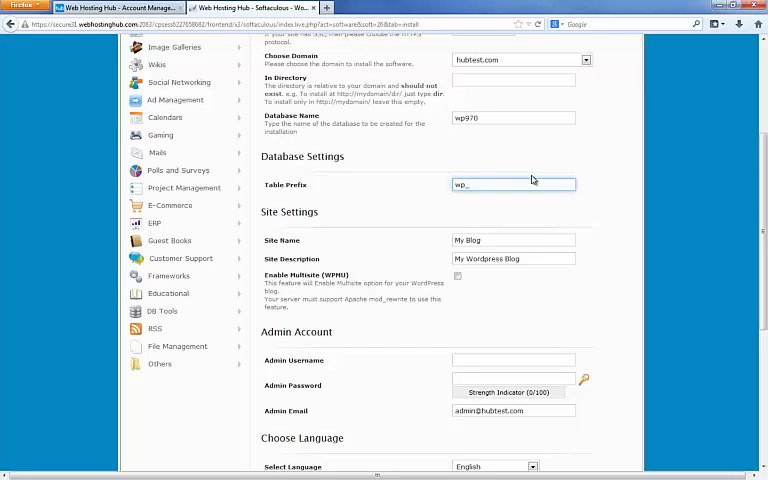
Review the Site Settings section of the install form
scroll(down, 3)
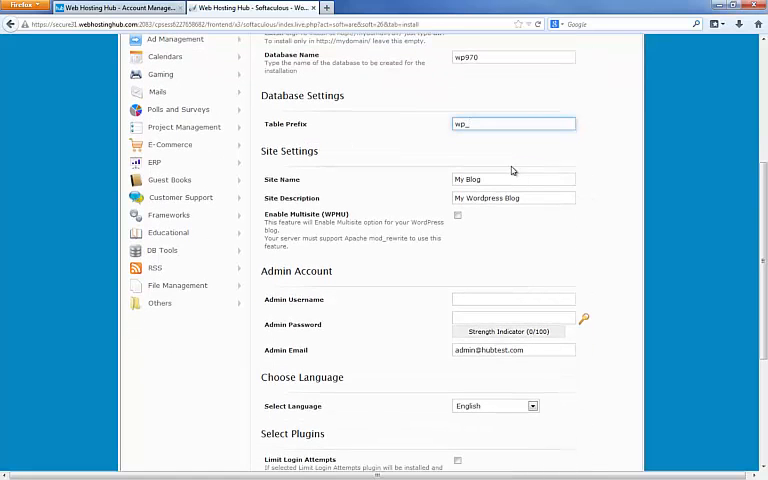
scroll(down, 3)
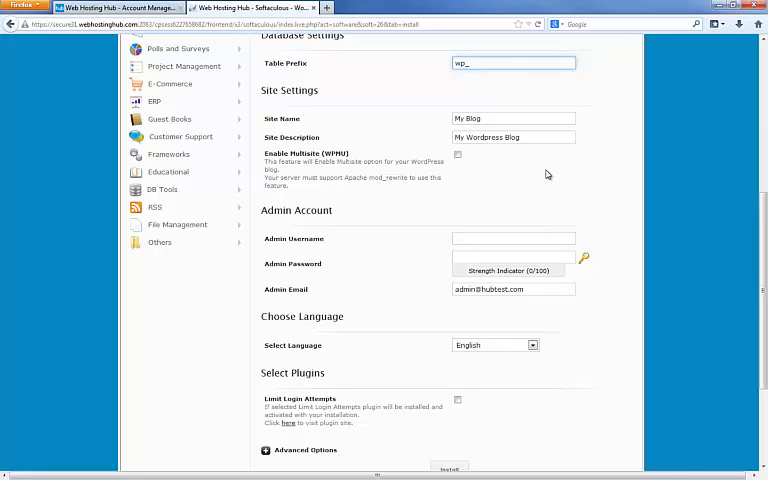
click(512, 118)
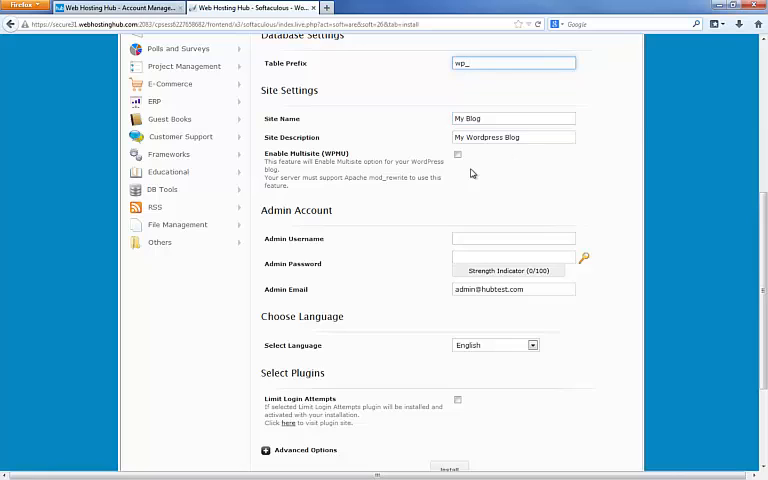
mouse_move(484, 168)
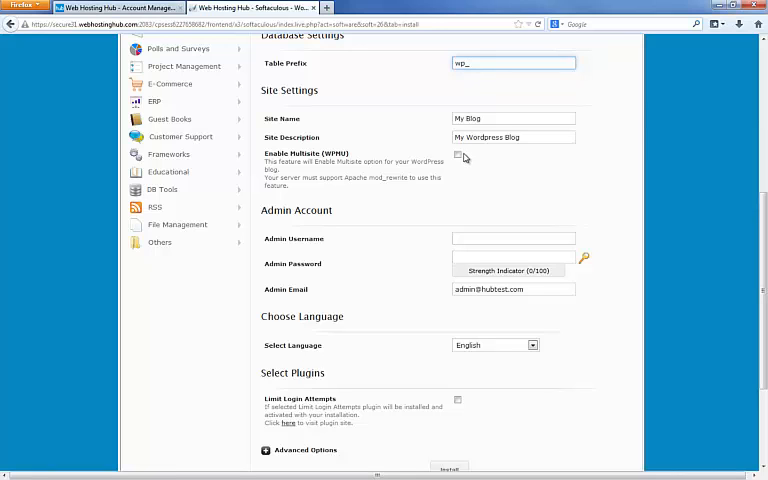
scroll(down, 3)
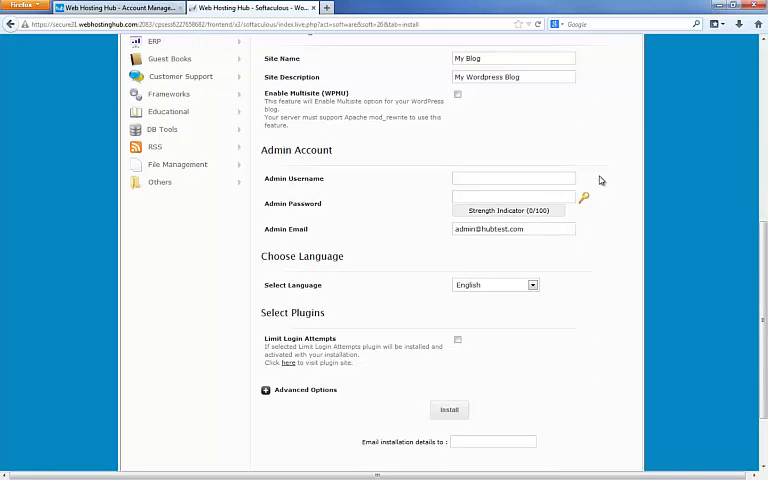
Enter hubadmin as the admin username
click(512, 178)
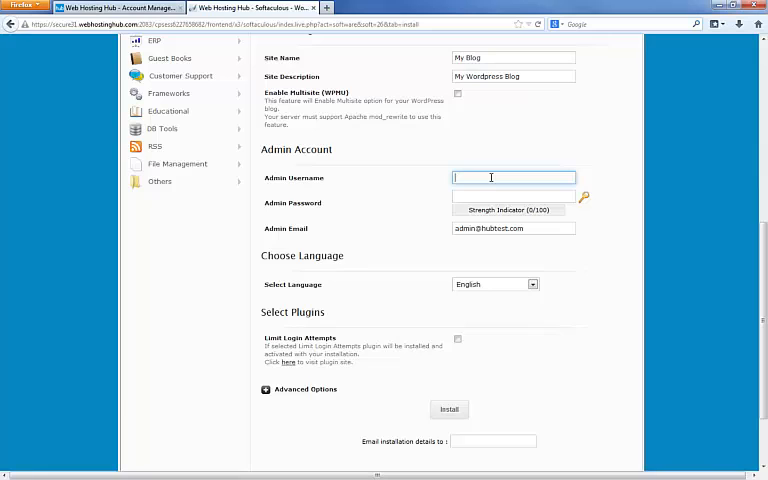
text(hub)
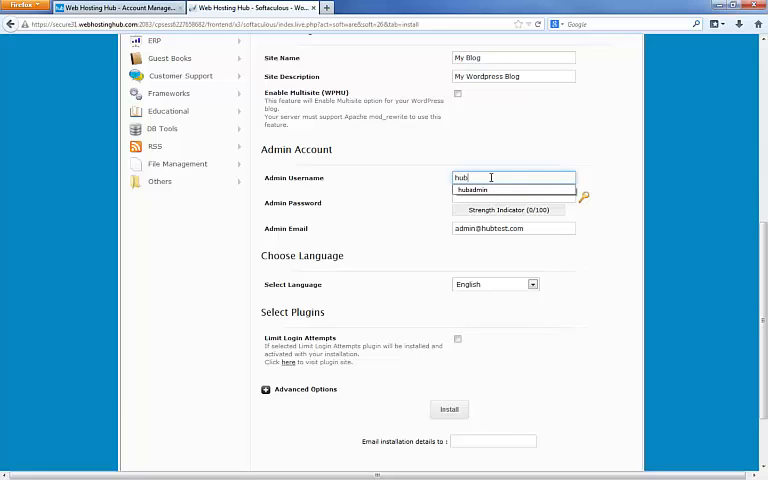
text(admin)
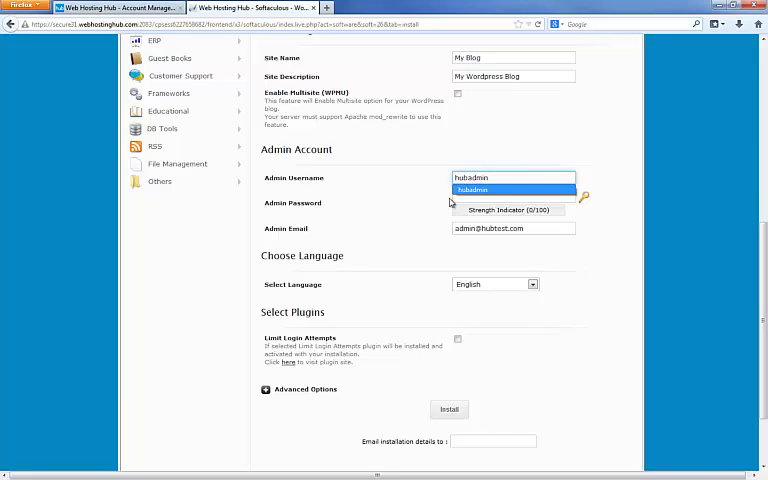
click(512, 196)
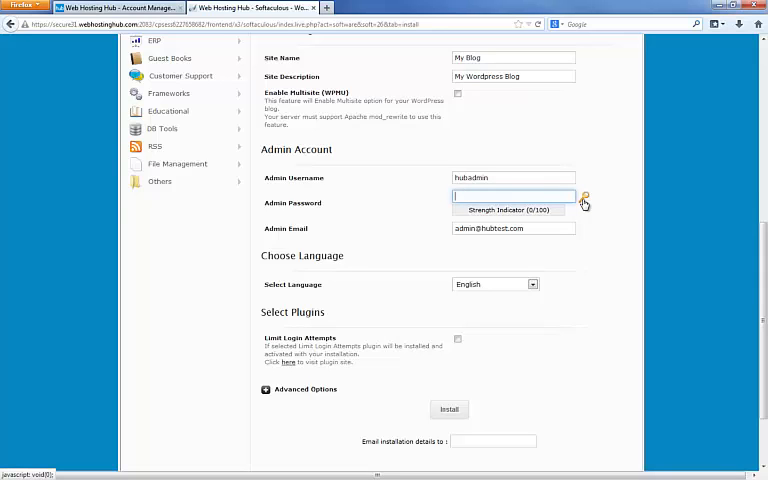
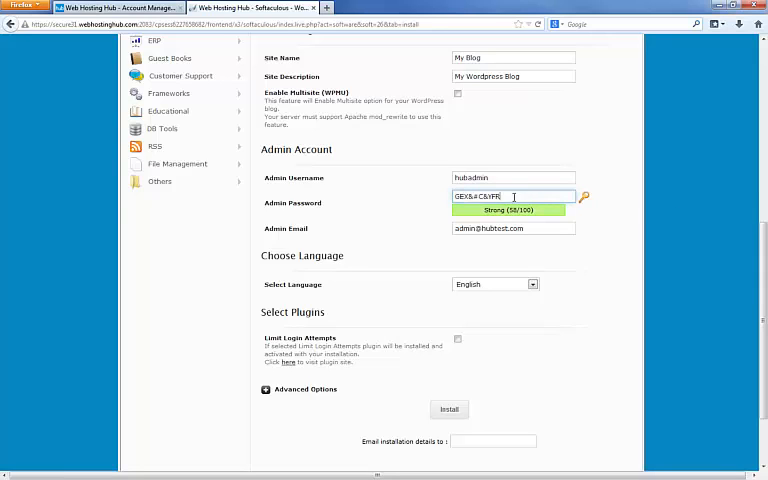
triple_click(512, 196)
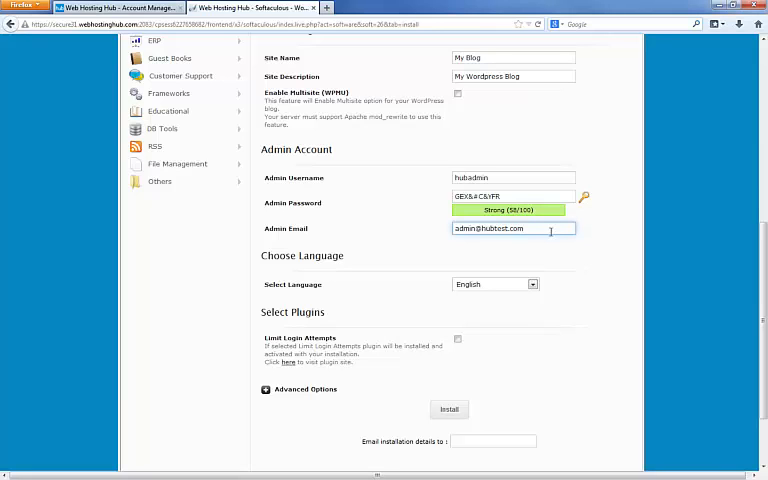
scroll(down, 3)
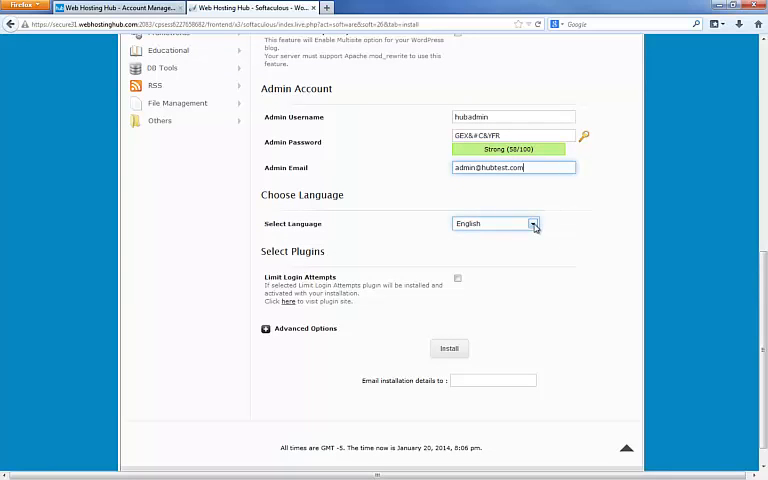
click(532, 224)
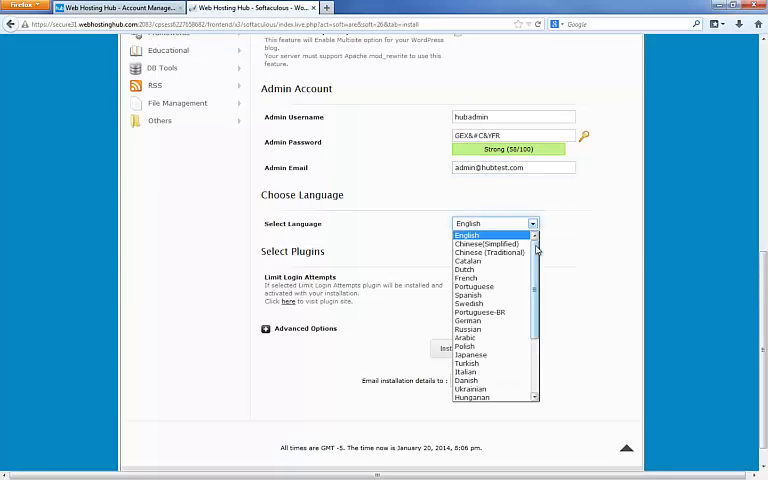
scroll(down, 3)
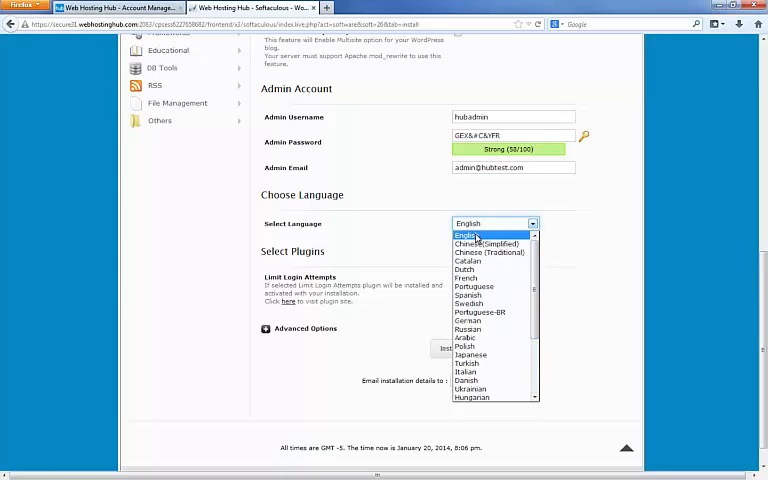
click(468, 236)
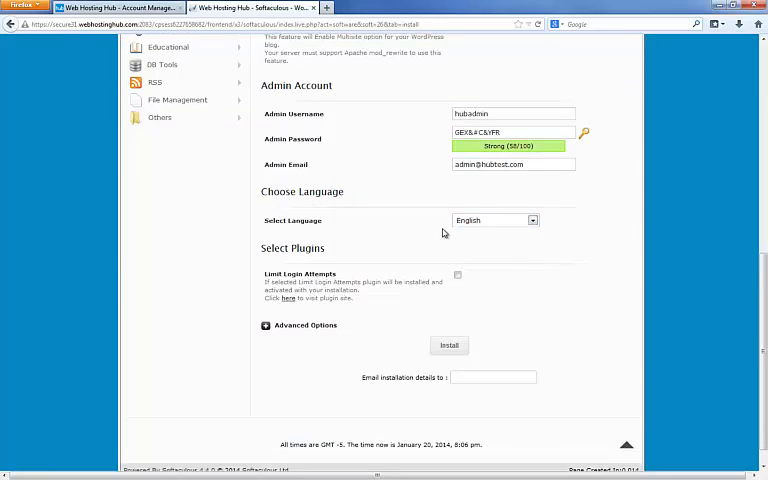
scroll(down, 3)
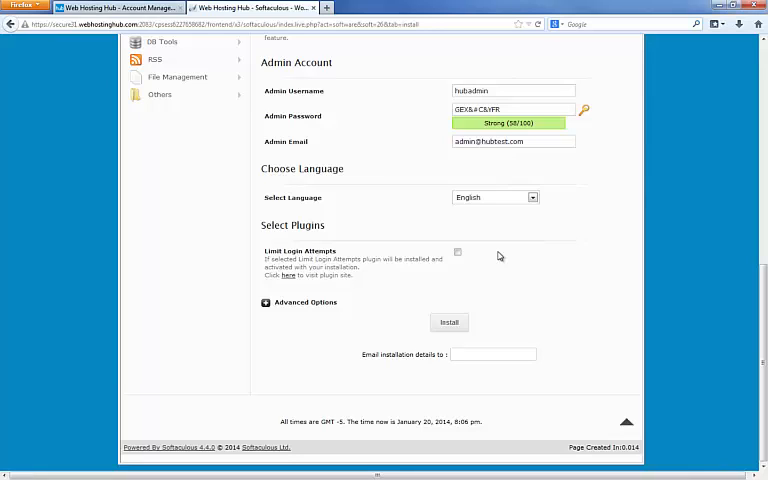
Include the Limit Login Attempts plugin and run the WordPress installation
click(456, 252)
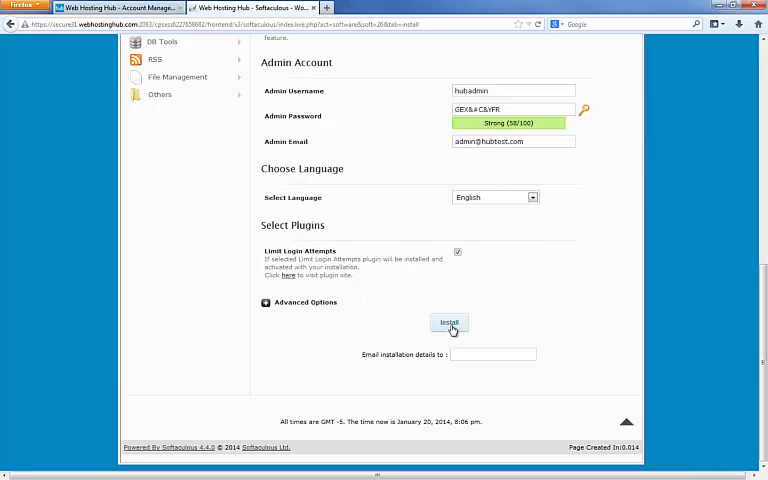
click(448, 322)
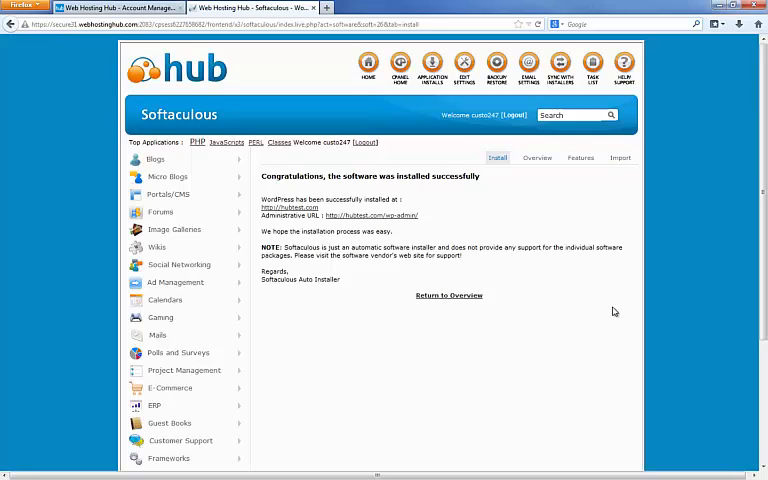
mouse_move(400, 232)
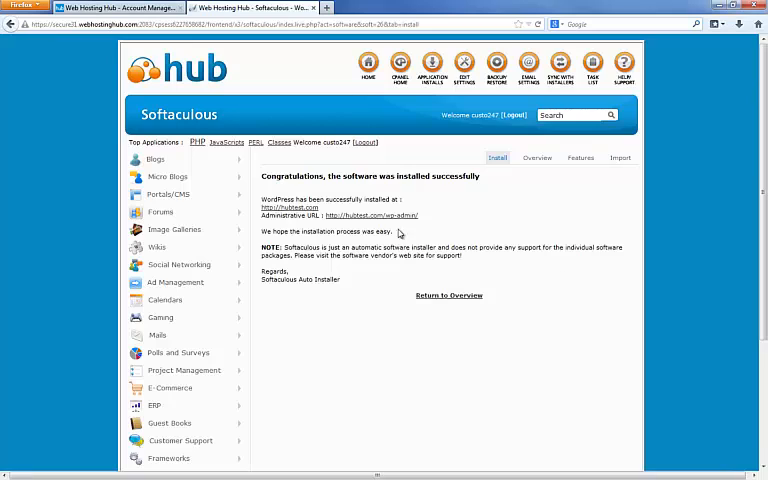
mouse_move(544, 208)
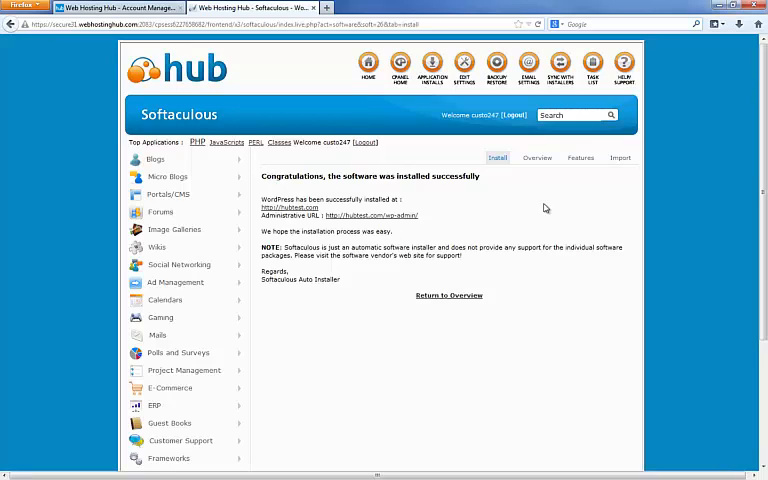
mouse_move(328, 196)
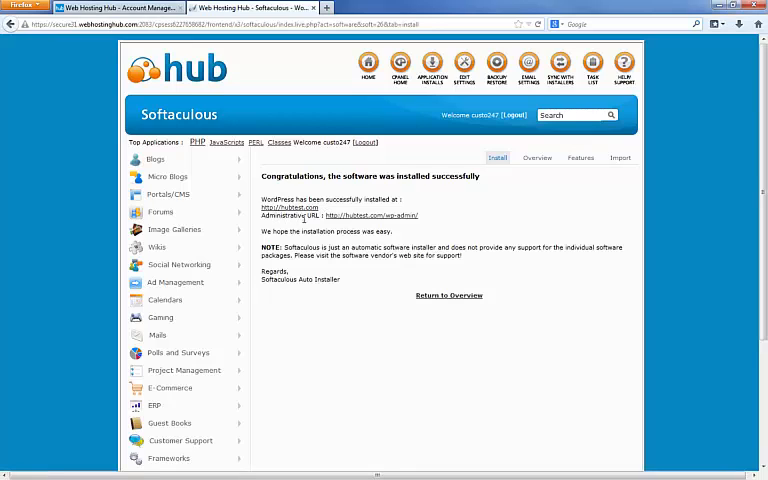
mouse_move(392, 222)
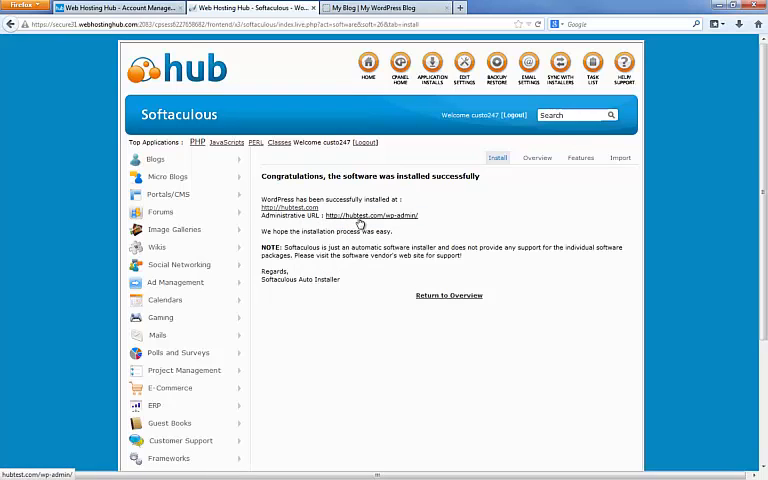
Open the admin login URL in a new tab and switch to the My Blog tab
click(378, 216)
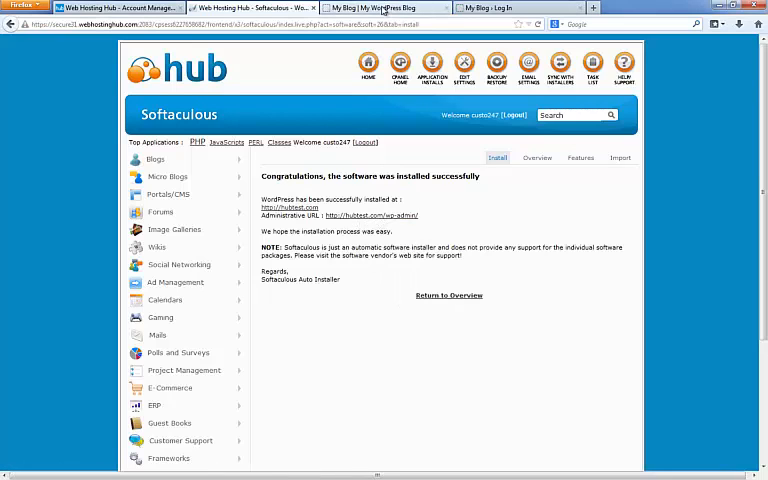
click(376, 8)
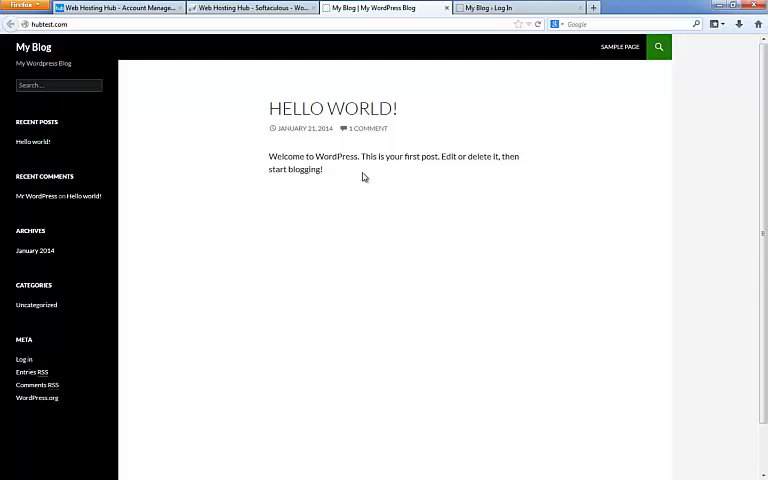
mouse_move(348, 168)
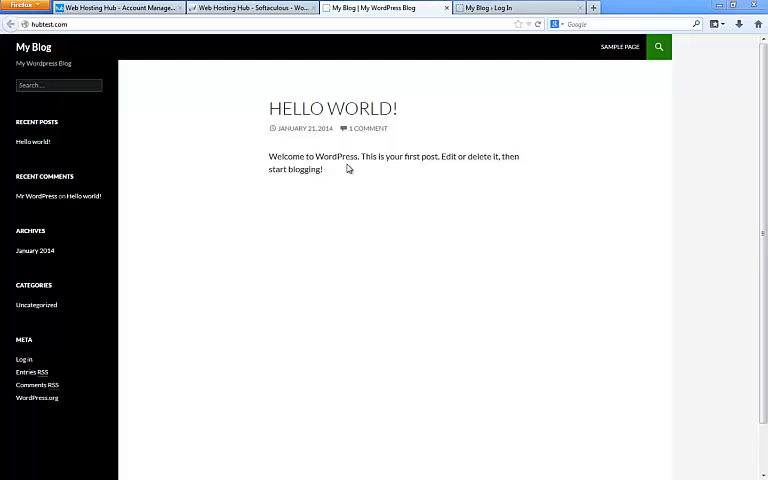